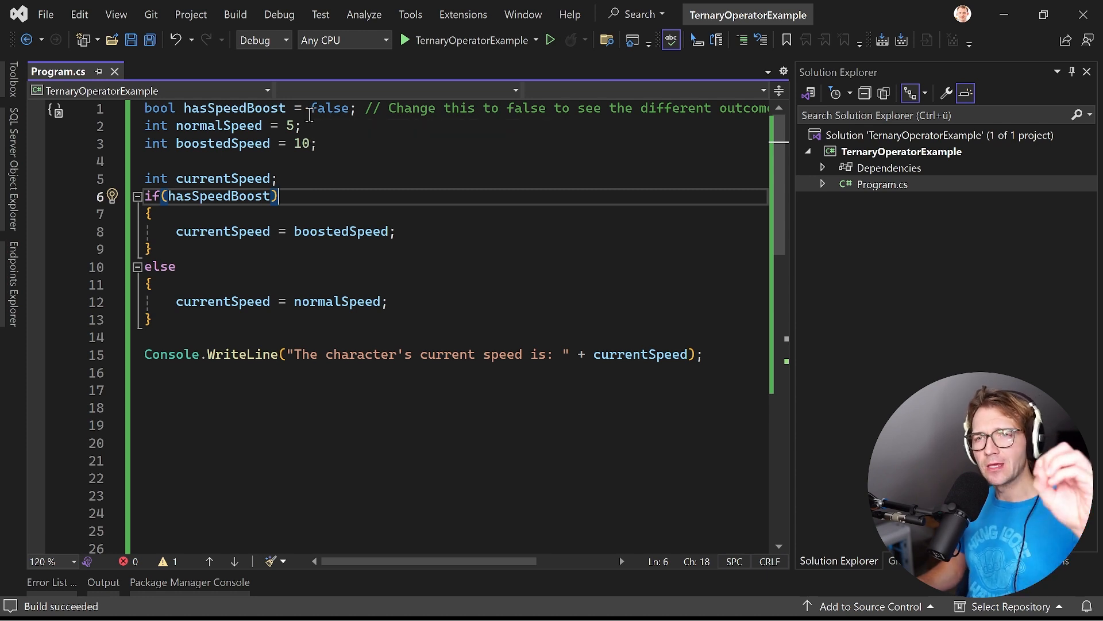
pyautogui.moveTo(218, 108)
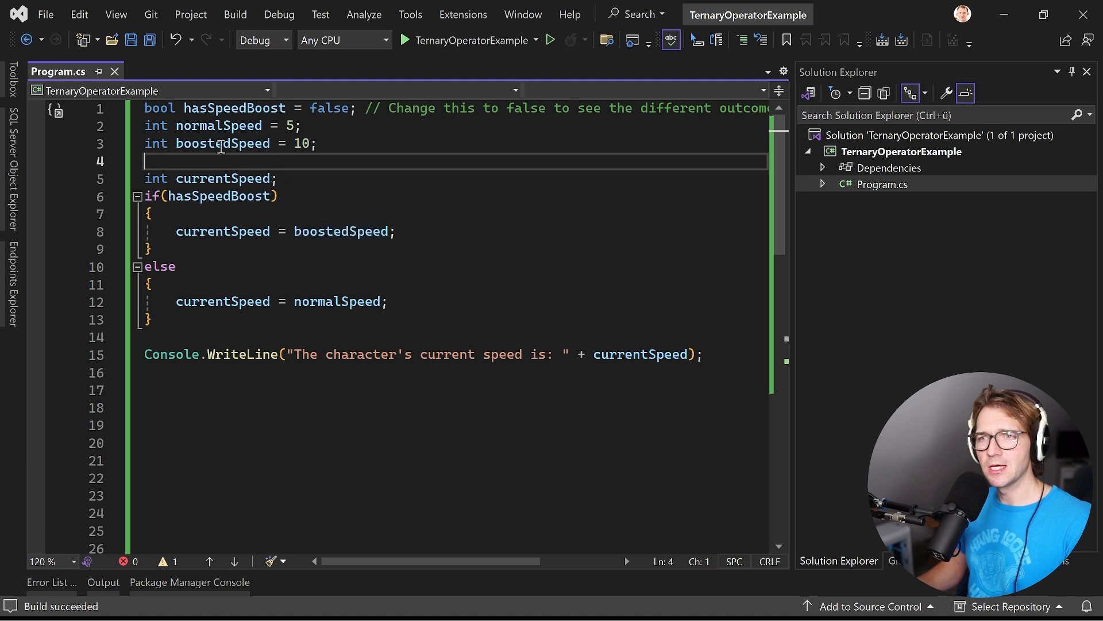
pyautogui.moveTo(216, 142)
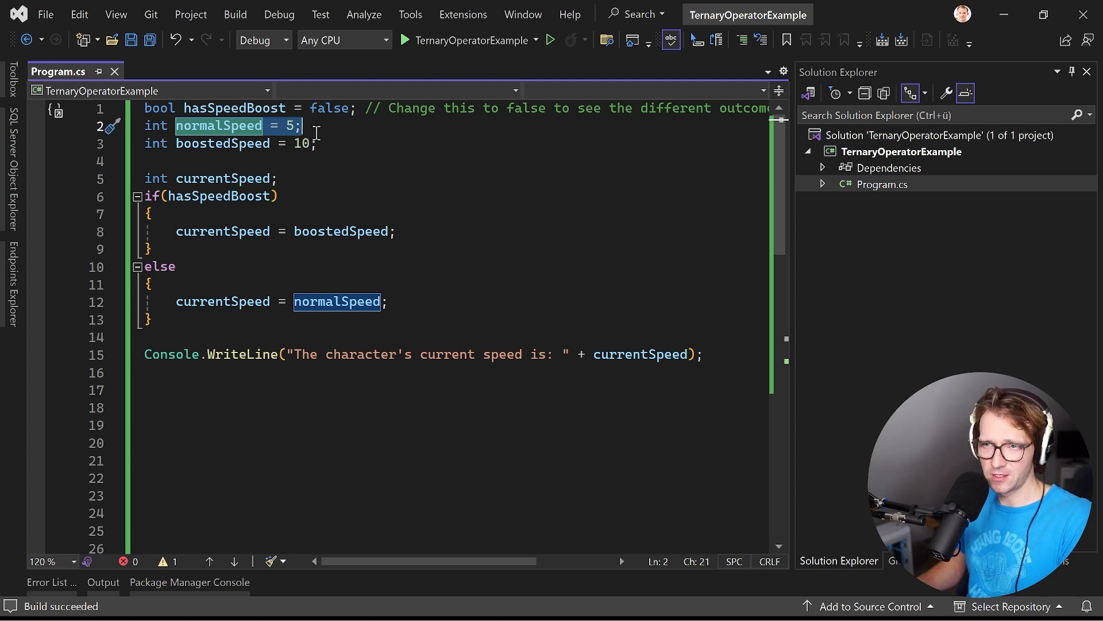
# - Set hasSpeedBoost to true and build and run the program
pyautogui.click(317, 161)
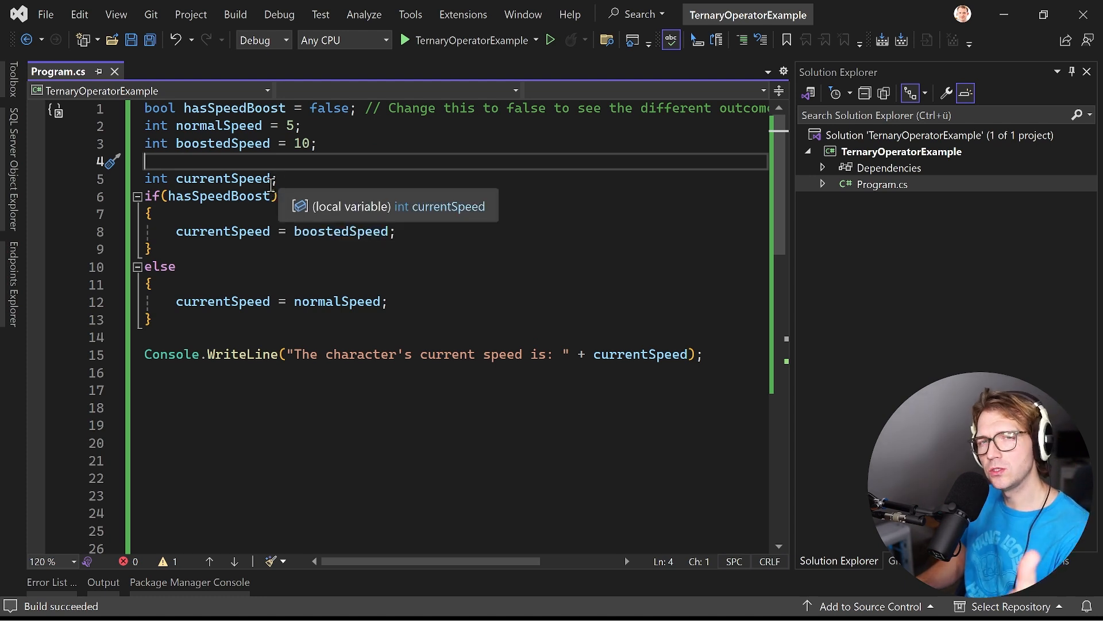
pyautogui.moveTo(190, 197)
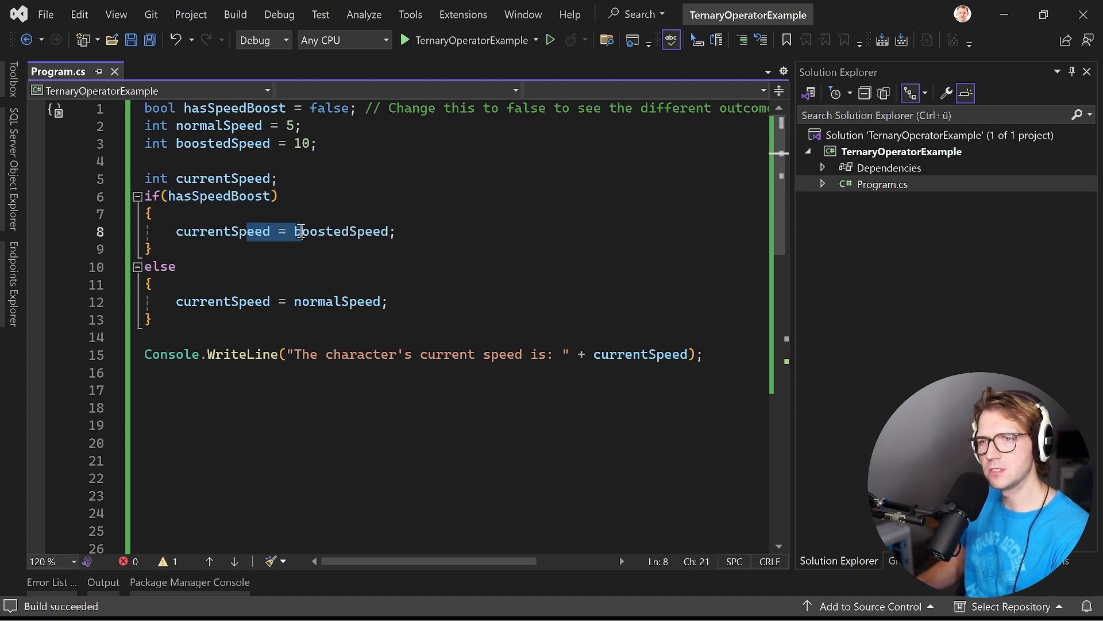
pyautogui.moveTo(222, 301)
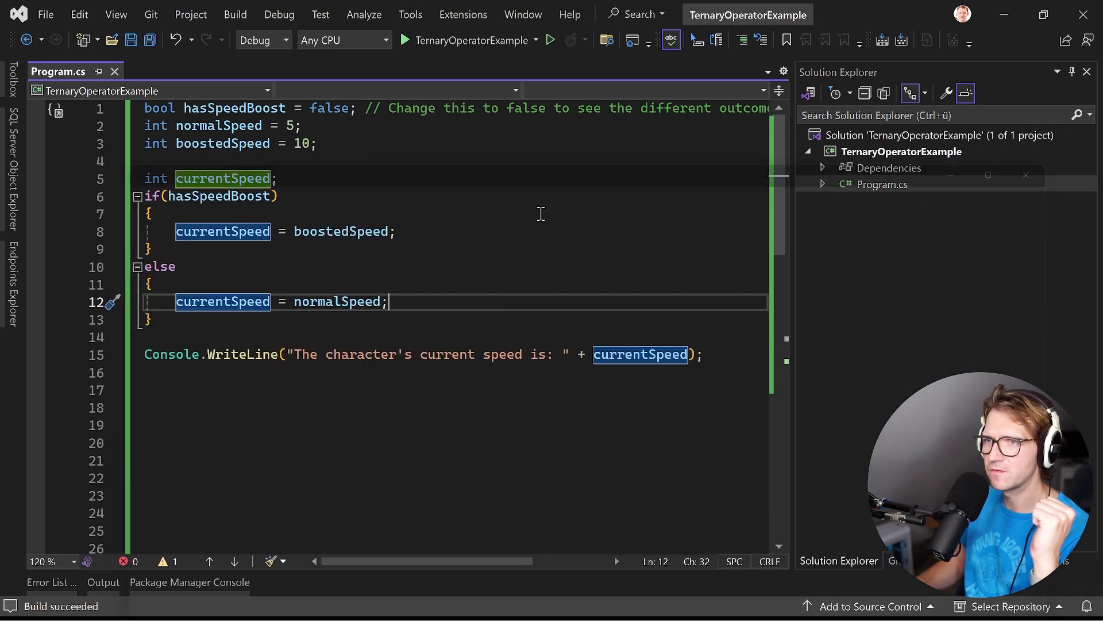
pyautogui.doubleClick(329, 109)
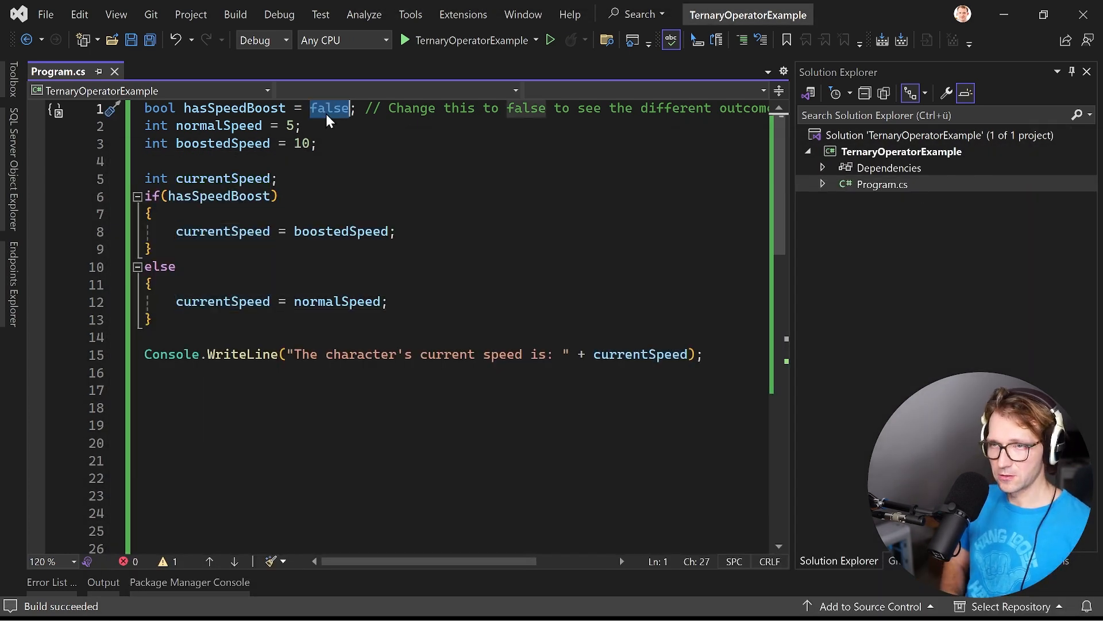
pyautogui.write('true')
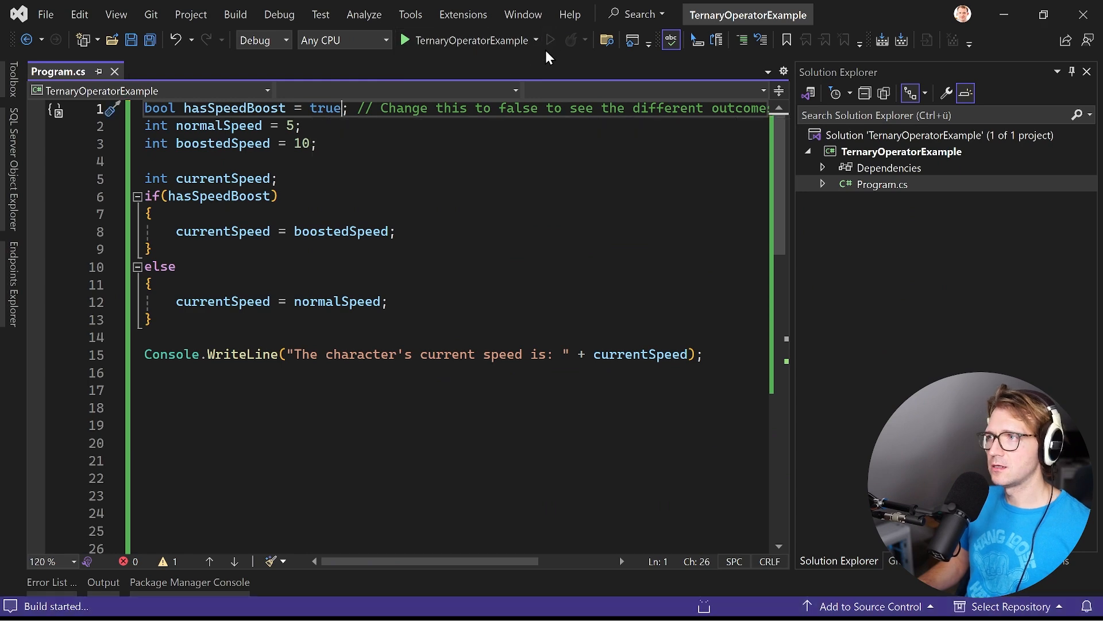
pyautogui.click(404, 40)
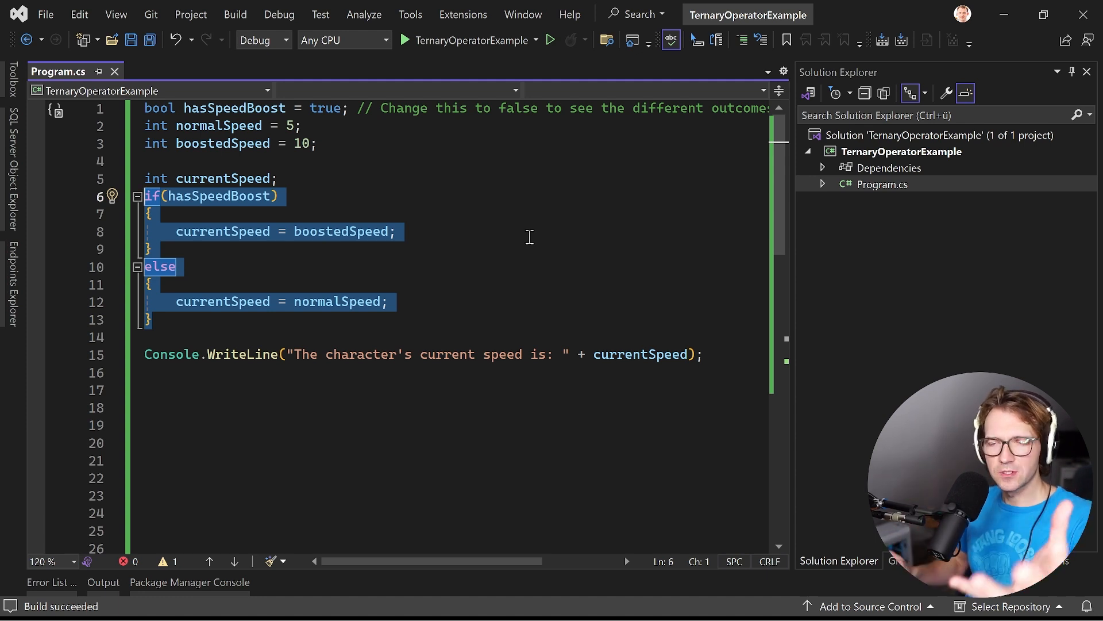
pyautogui.moveTo(264, 284)
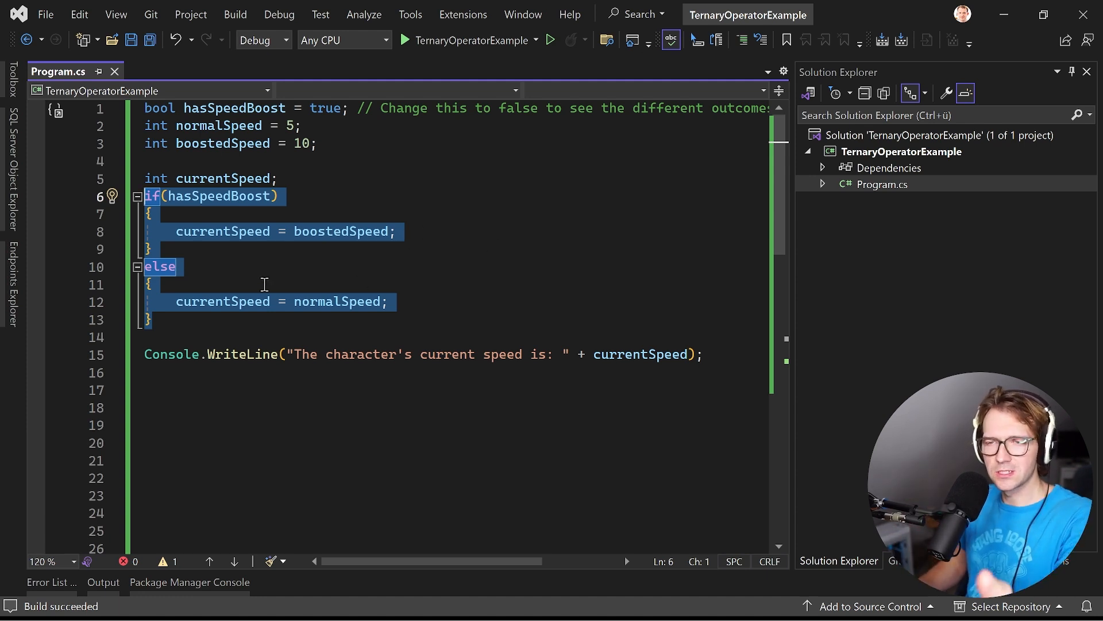
# - Assign currentSpeed = hasSpeedBoost ? boostedSpeed : normalSpeed as a single ternary line
pyautogui.click(156, 318)
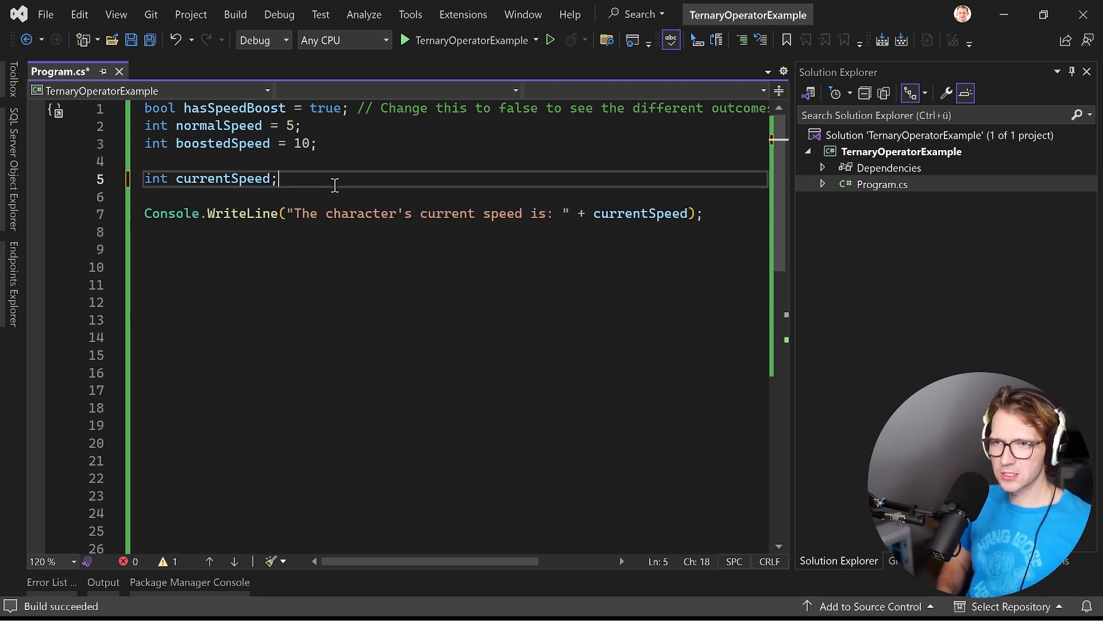
pyautogui.write('= 0')
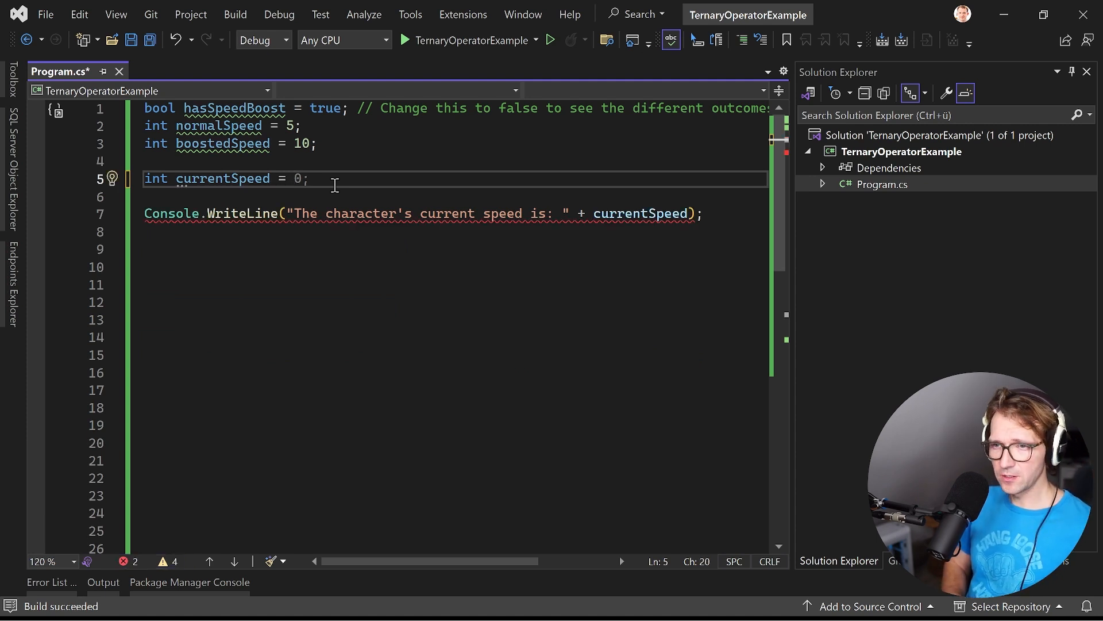
pyautogui.write('hasSpeedBoost ? boostedSpeed : normalSpeed')
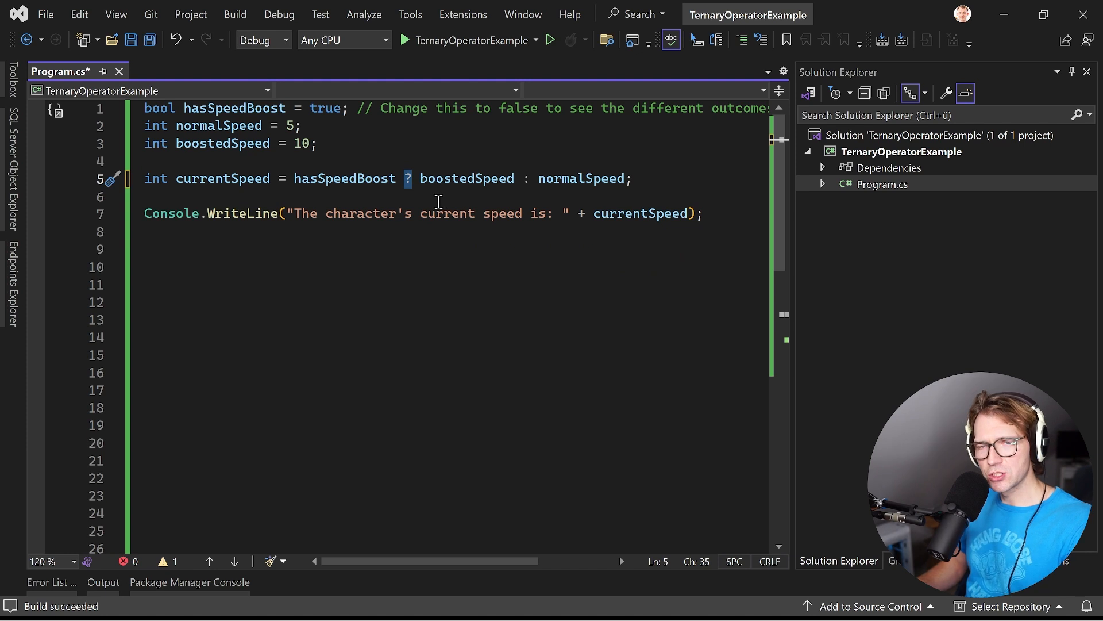
pyautogui.doubleClick(467, 178)
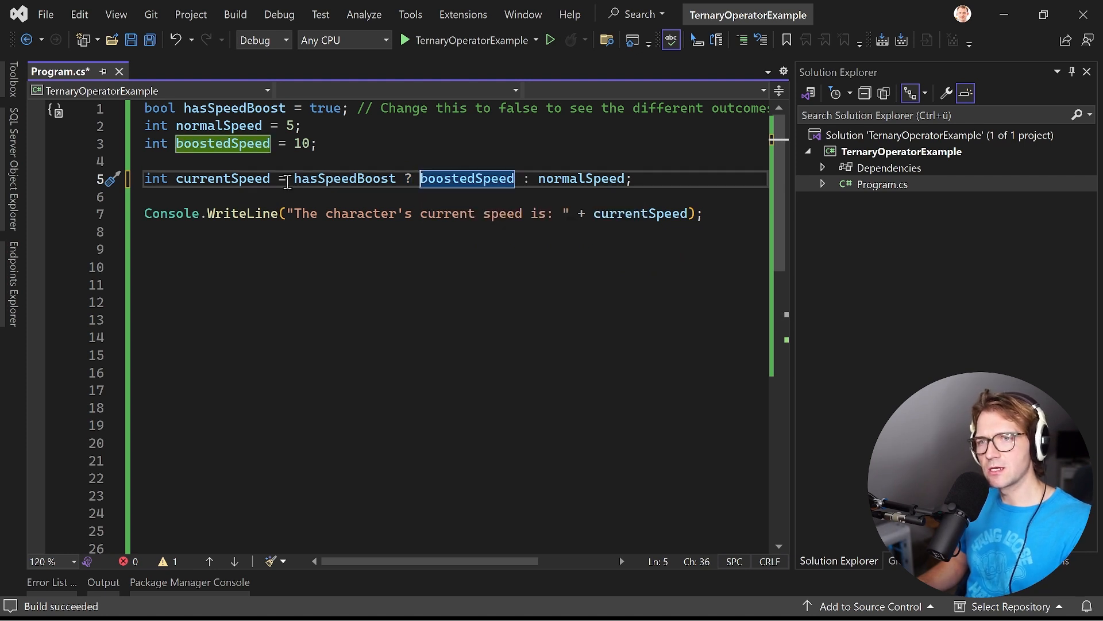
pyautogui.doubleClick(344, 178)
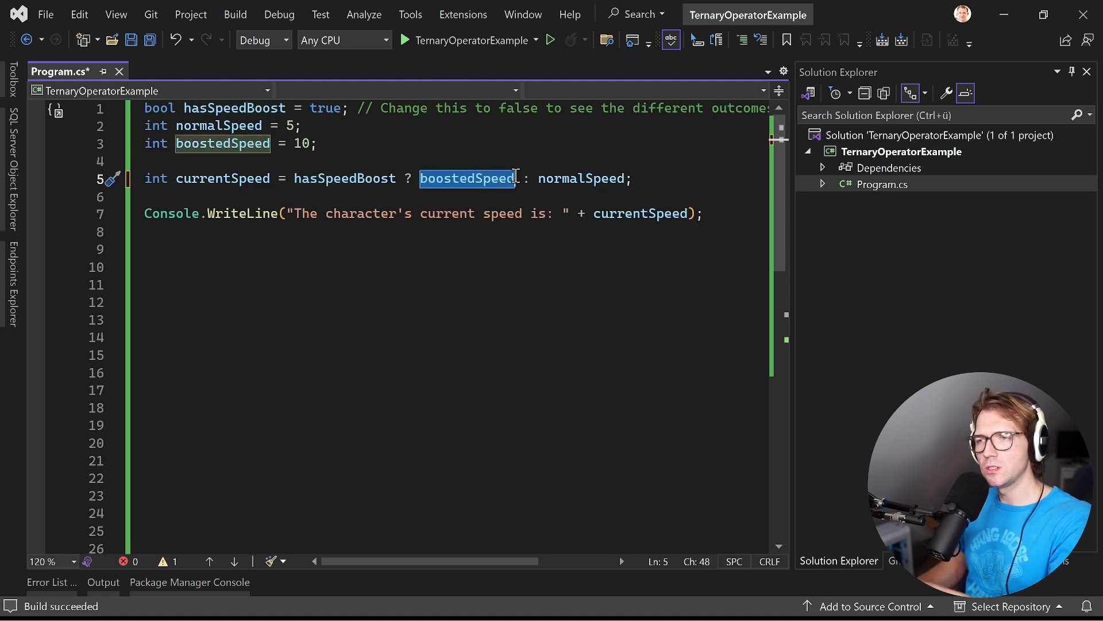
pyautogui.moveTo(467, 179)
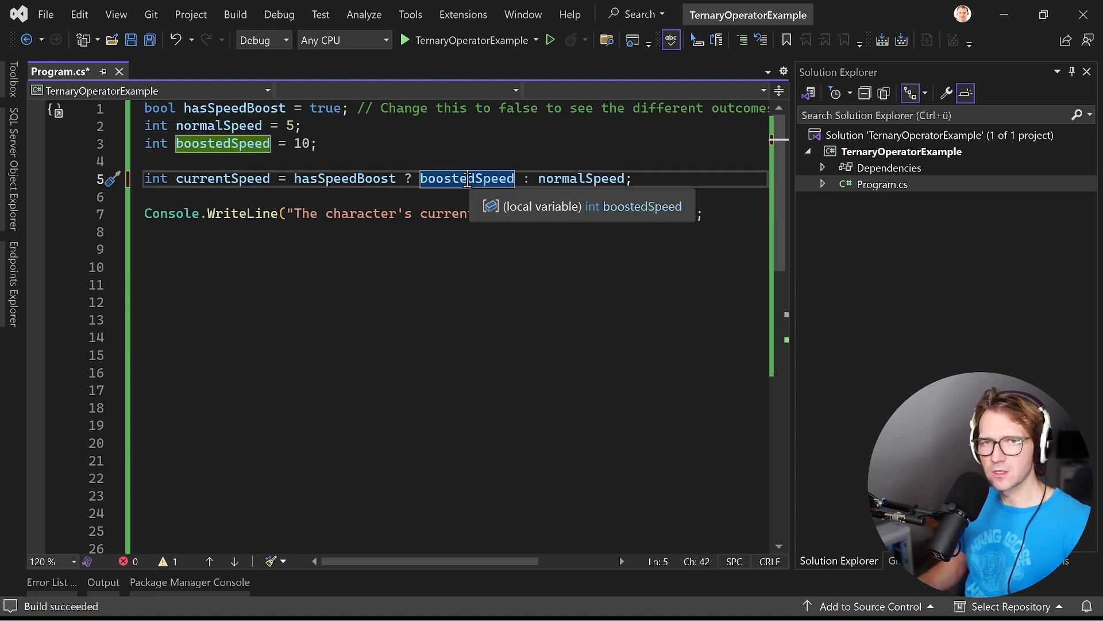
pyautogui.moveTo(434, 197)
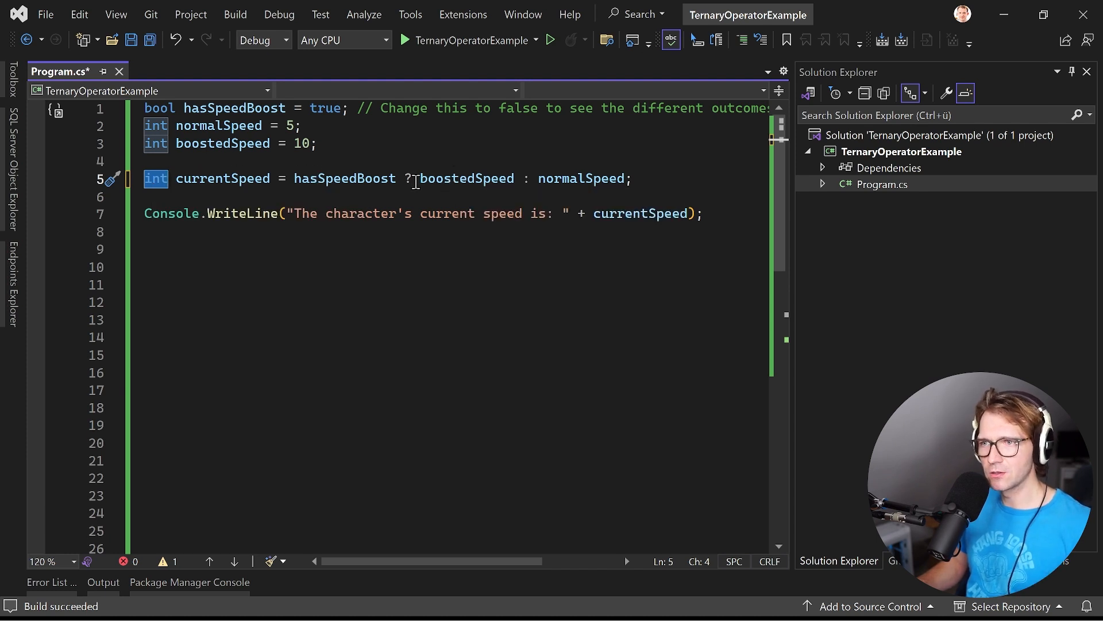
pyautogui.write('""')
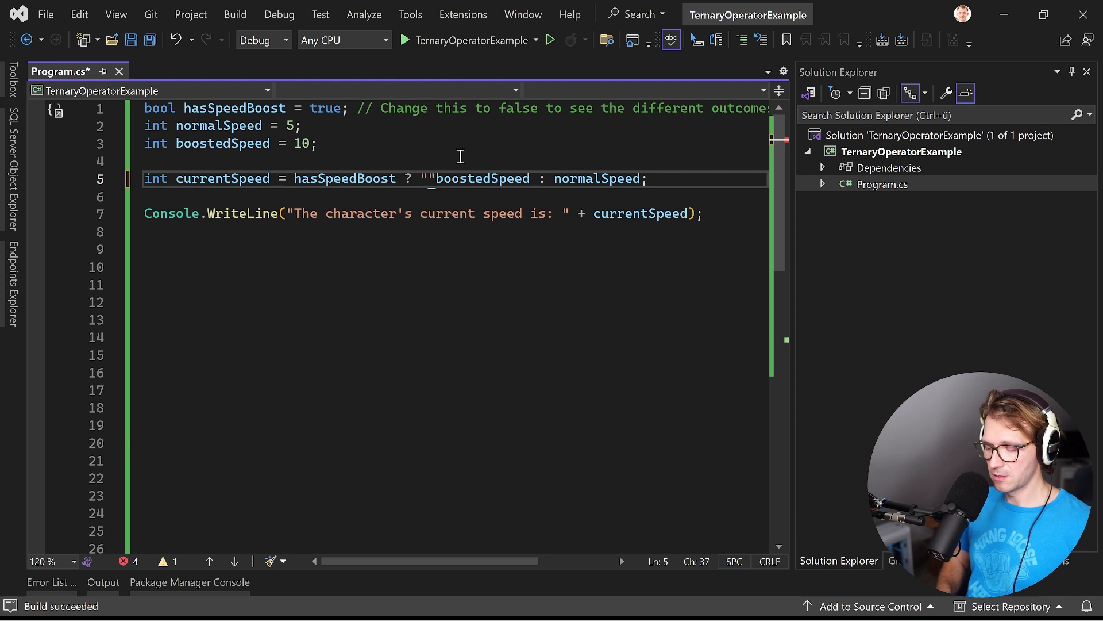
pyautogui.press('Backspace')
pyautogui.write('"')
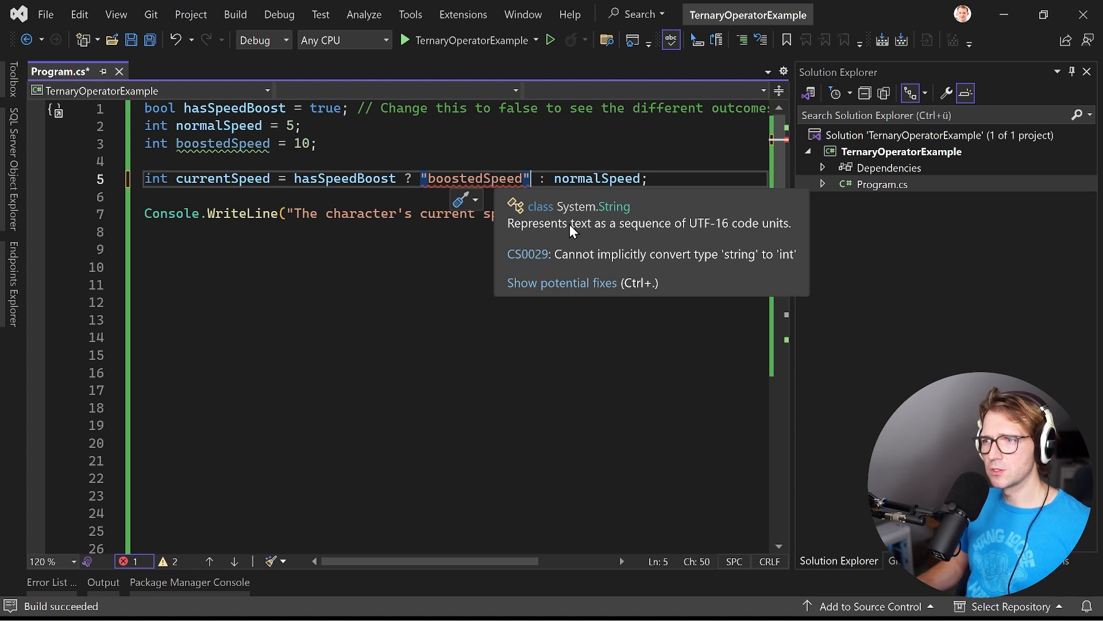
pyautogui.moveTo(703, 267)
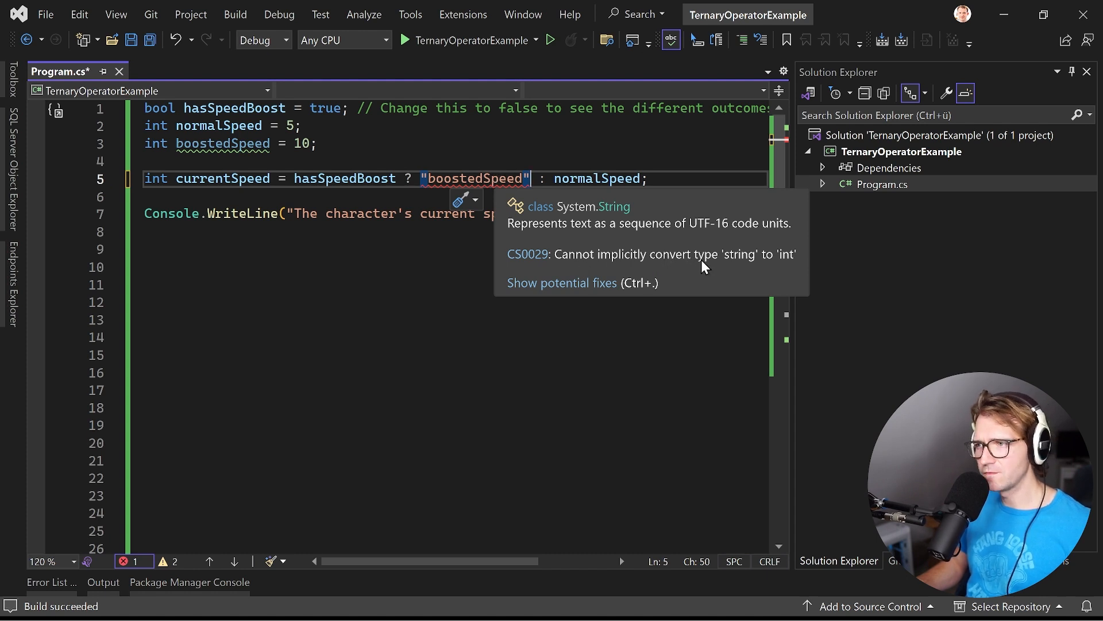
pyautogui.moveTo(566, 135)
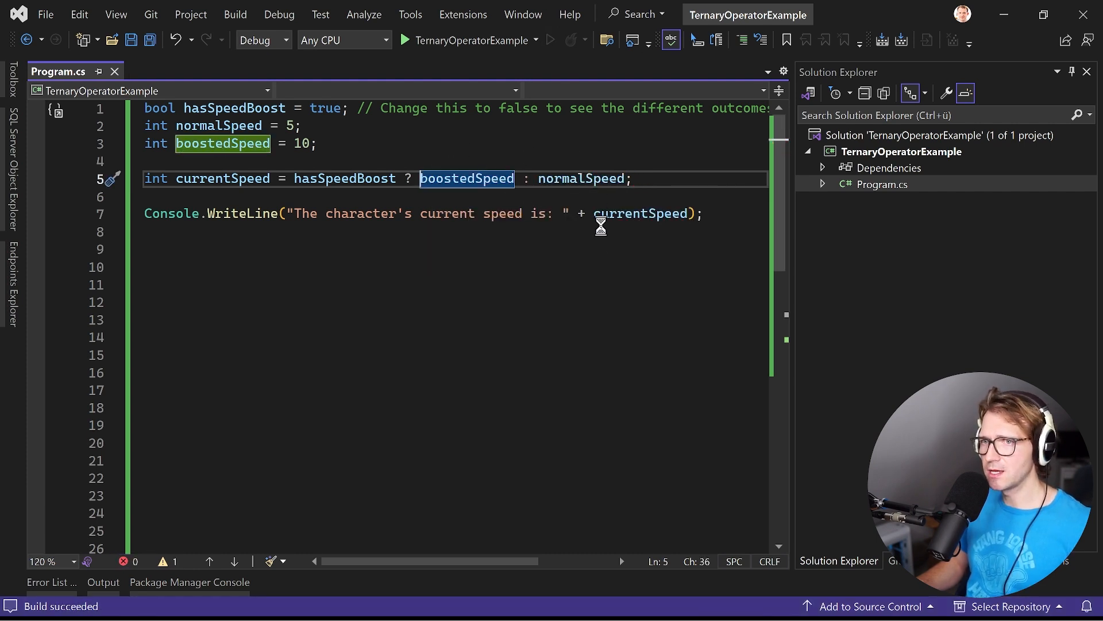
# - Build the rewritten weather-ternary program with its GoCycling method
pyautogui.click(404, 41)
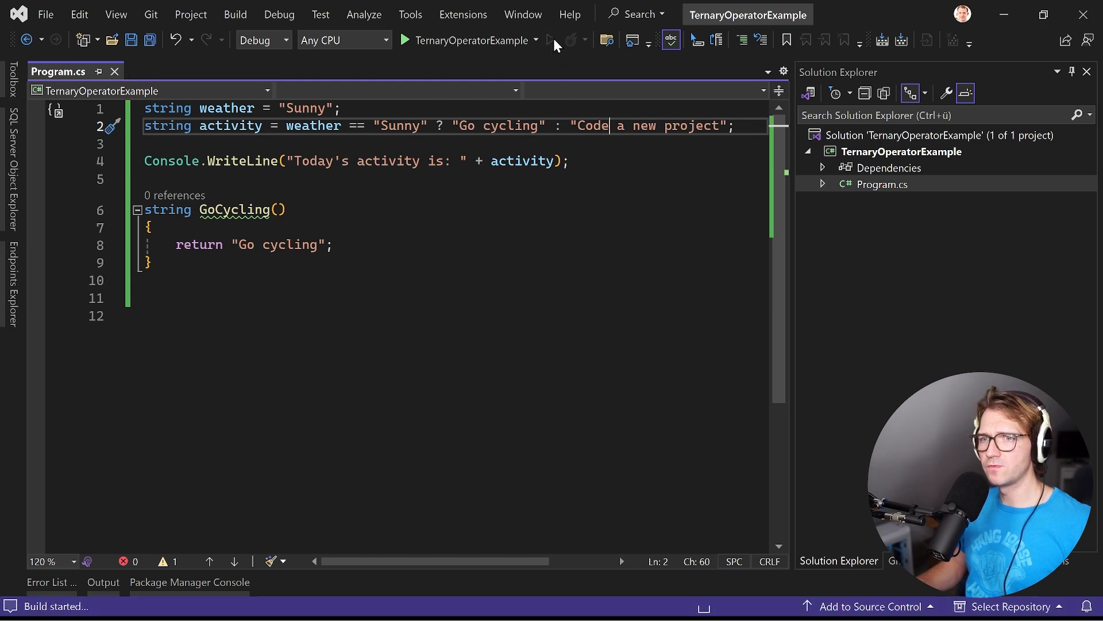
# - Change the weather string from Sunny to Rainy and run the program
pyautogui.click(404, 40)
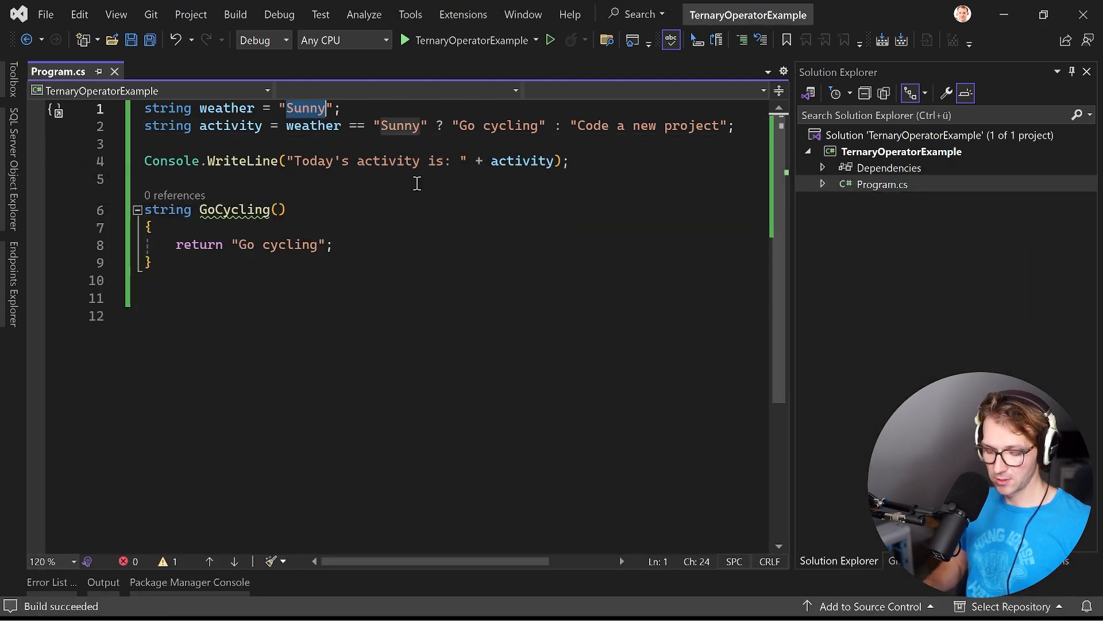
pyautogui.write('Rau')
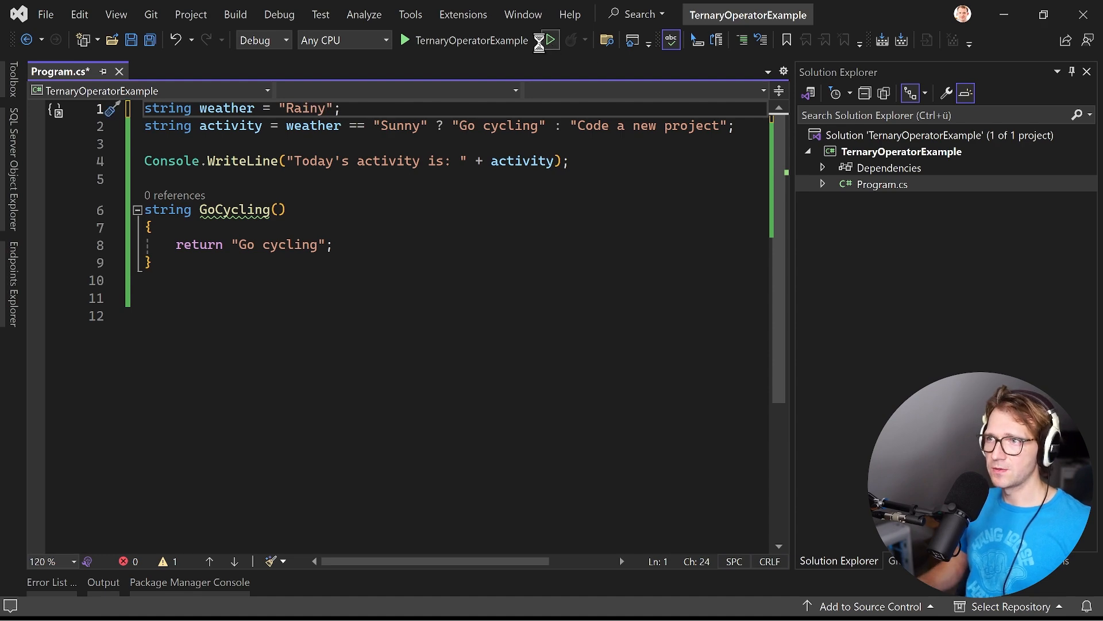
pyautogui.click(404, 41)
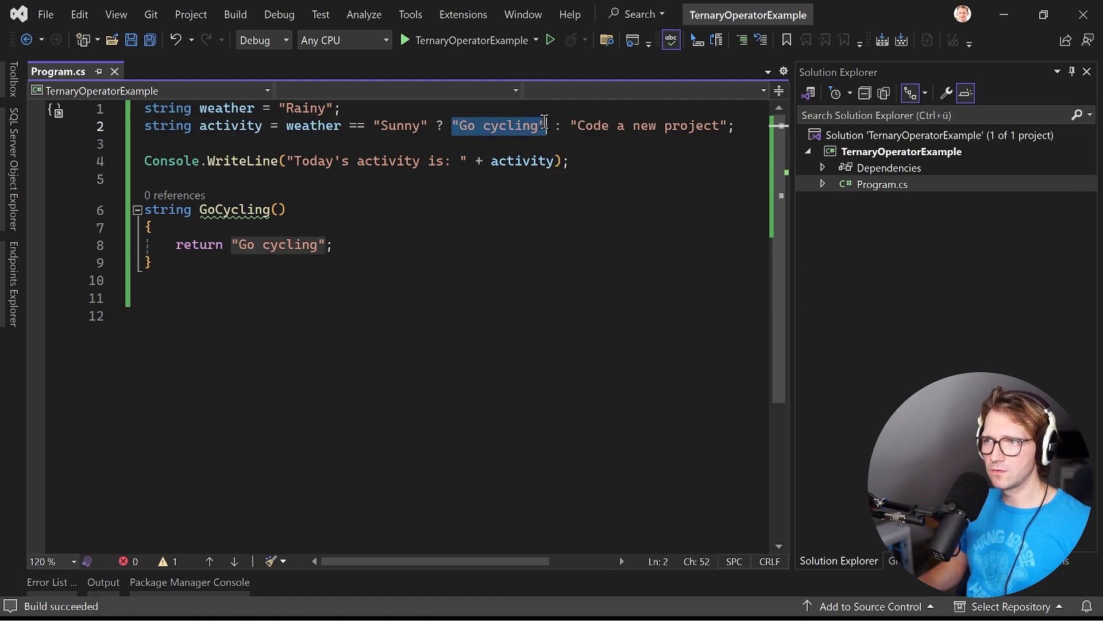
# - Call GoCycling() in the sunny branch, set weather back to Sunny, and run to print "Go cycling"
pyautogui.write('GoCycling')
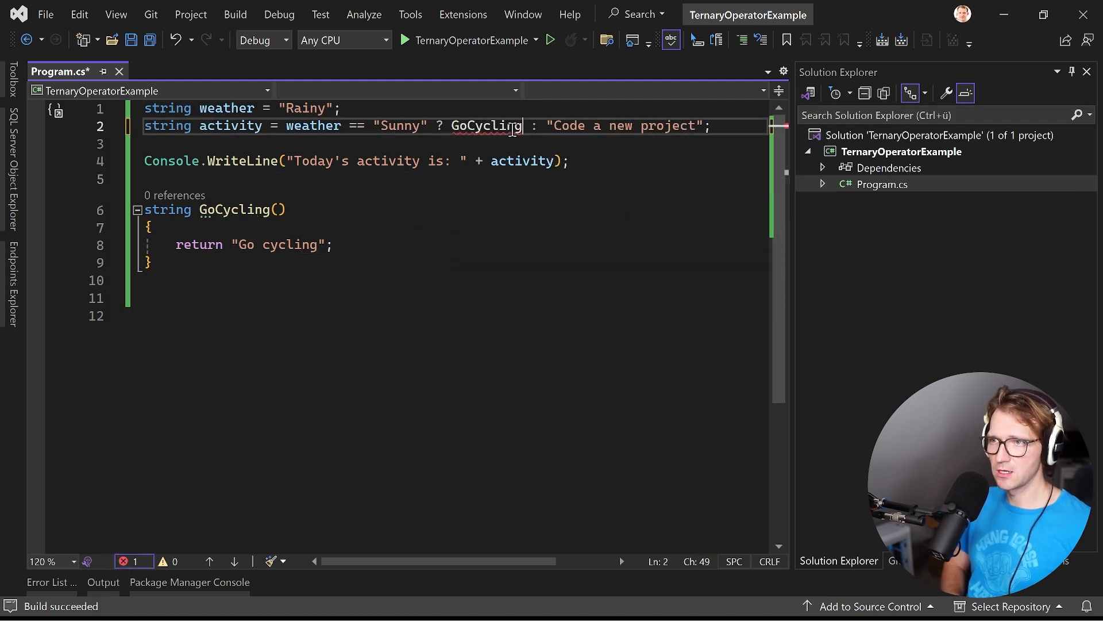
pyautogui.write('()')
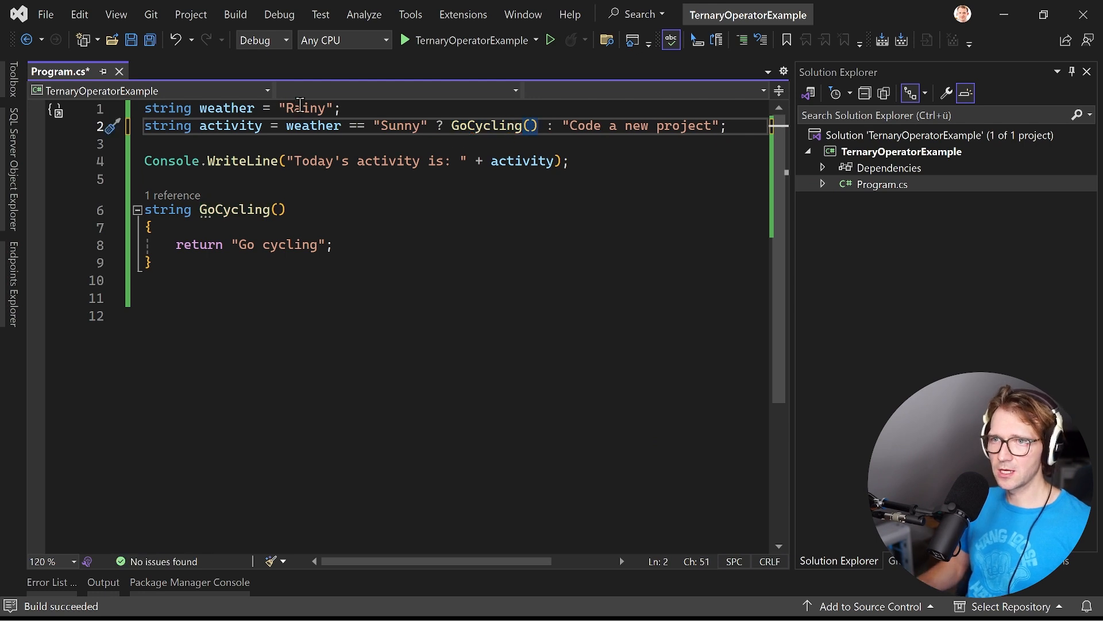
pyautogui.write('Sunny')
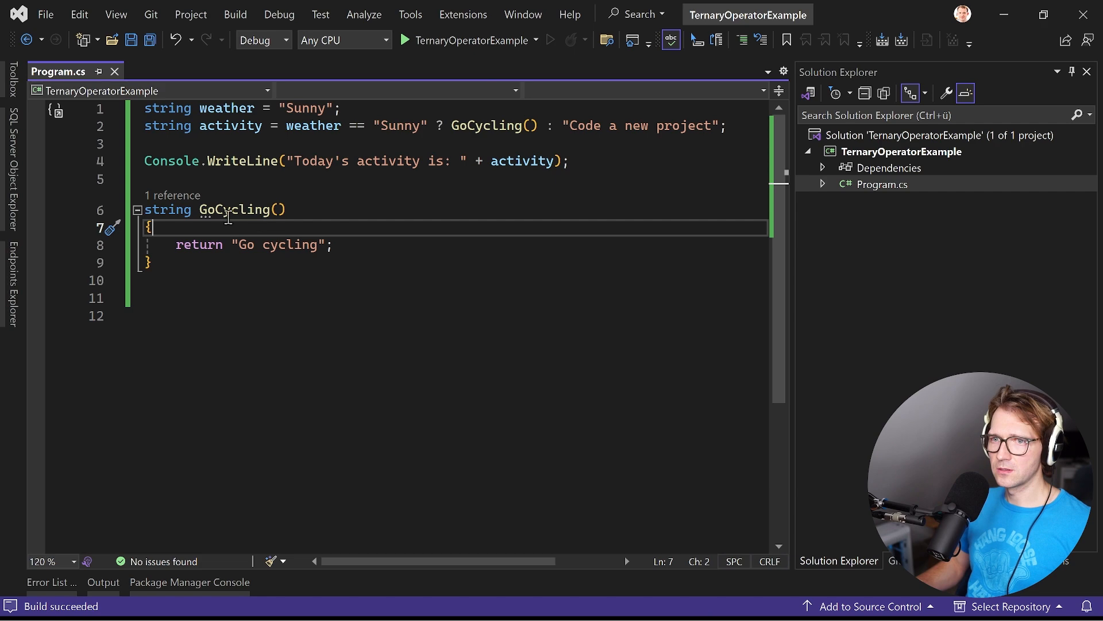
pyautogui.click(405, 40)
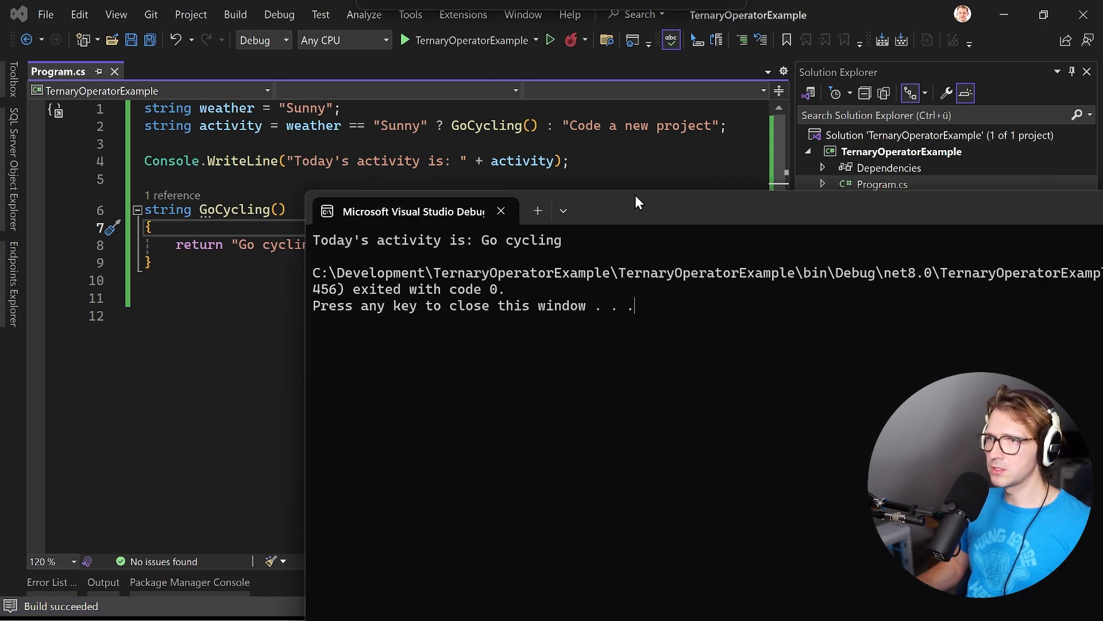